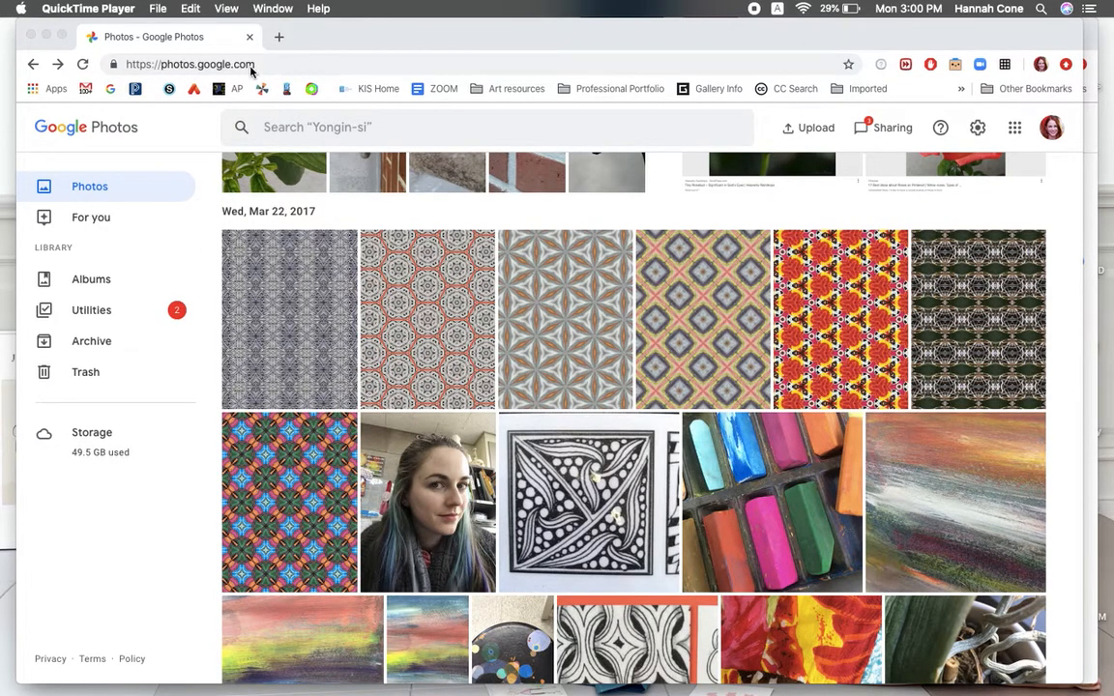
{"action": "mouse_move", "coordinate": [507, 245]}
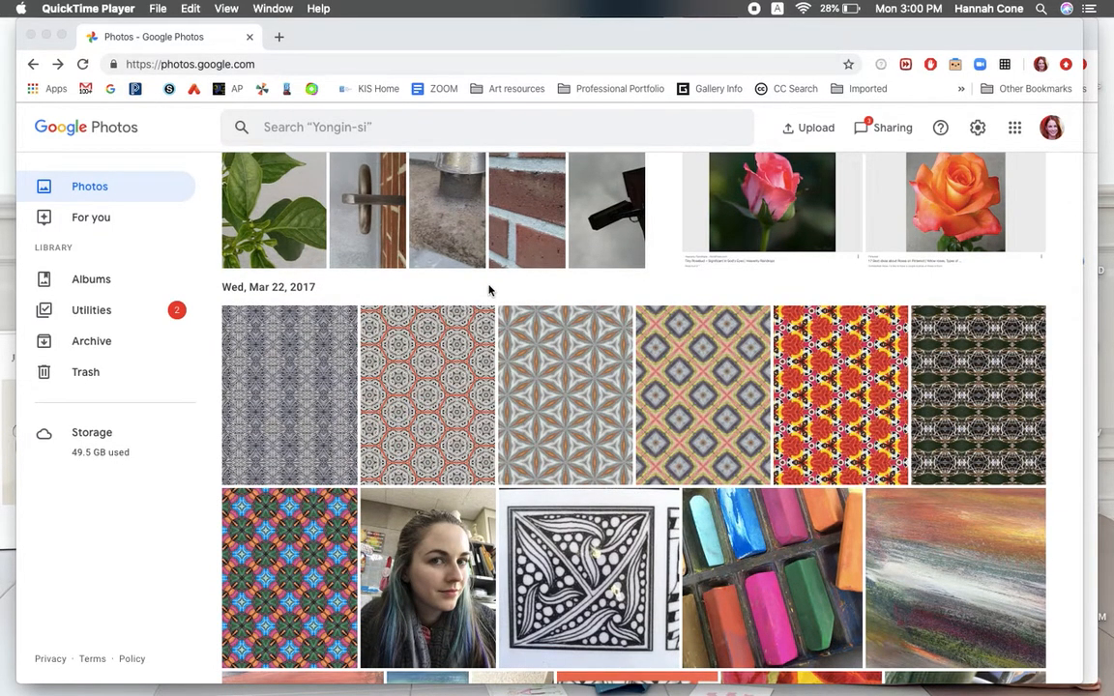
{"action": "mouse_move", "coordinate": [766, 196]}
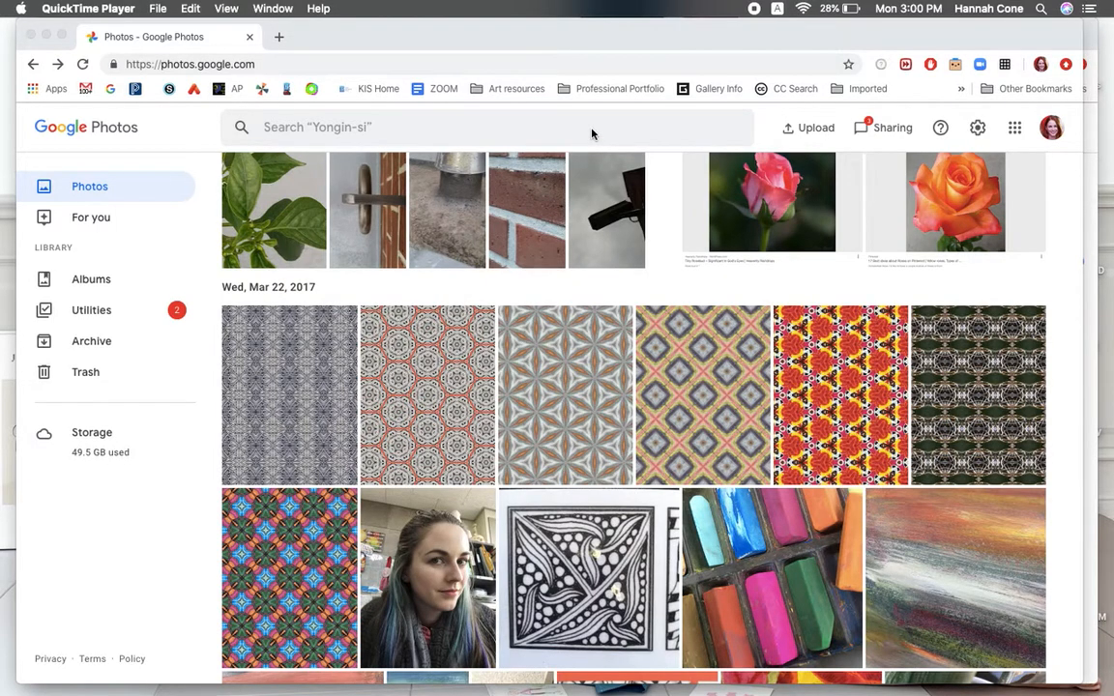
{"action": "mouse_move", "coordinate": [234, 367]}
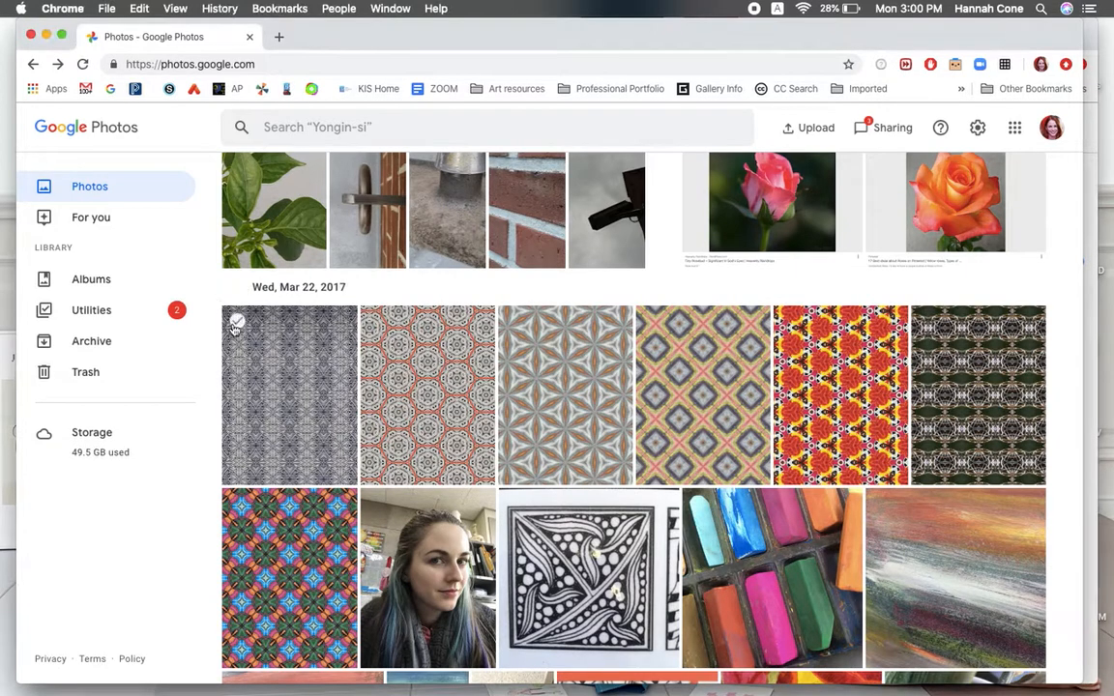
Step: Check the first two pattern thumbnails in the Mar 22, 2017 row
{"action": "left_click", "coordinate": [237, 322]}
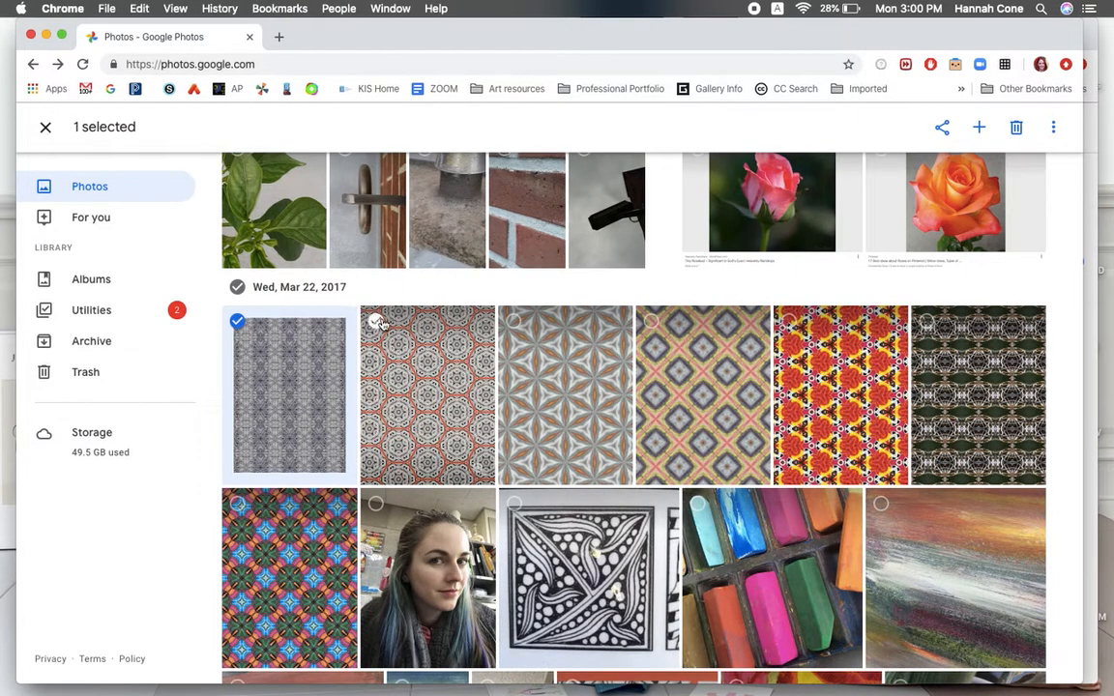
{"action": "left_click", "coordinate": [375, 321]}
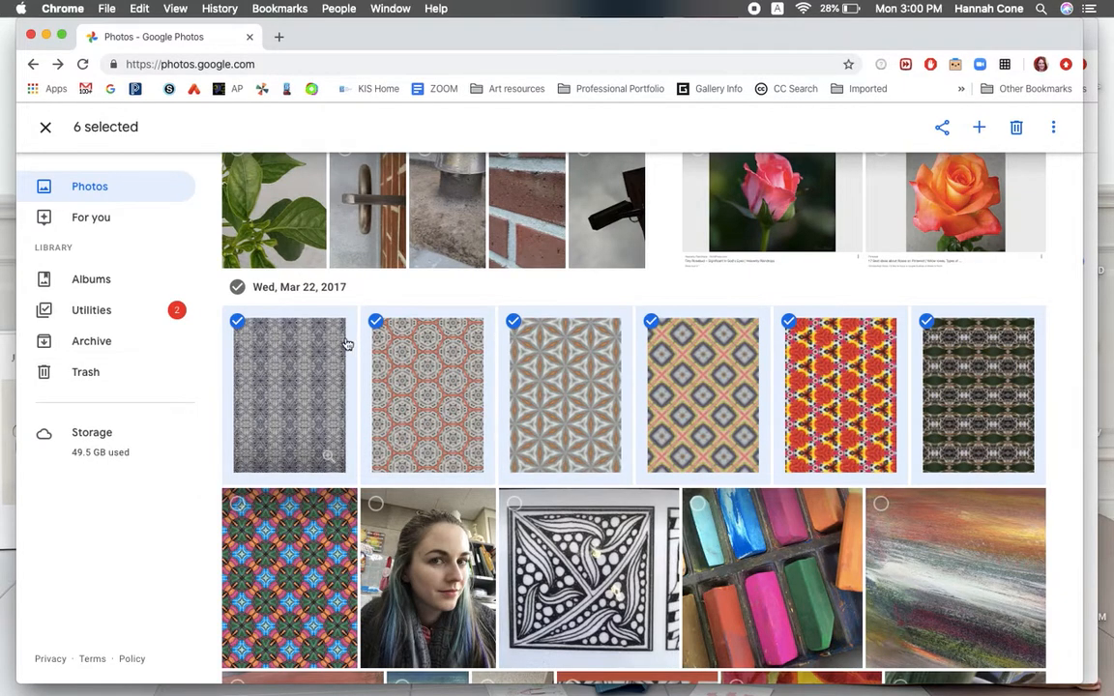
{"action": "mouse_move", "coordinate": [541, 355]}
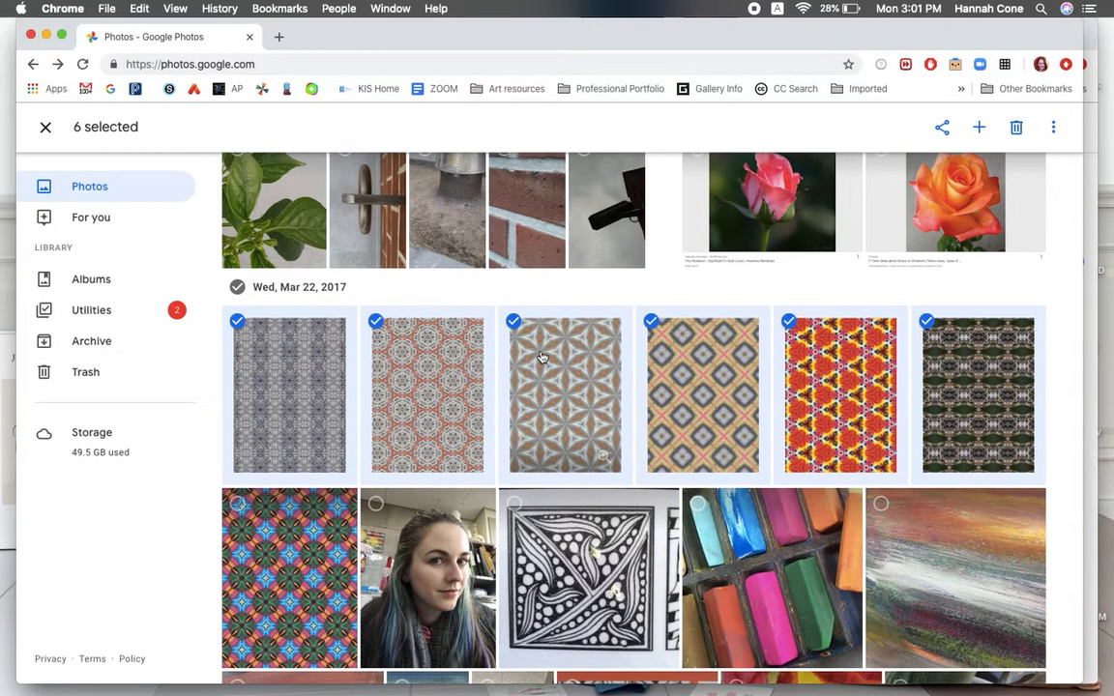
{"action": "mouse_move", "coordinate": [690, 320]}
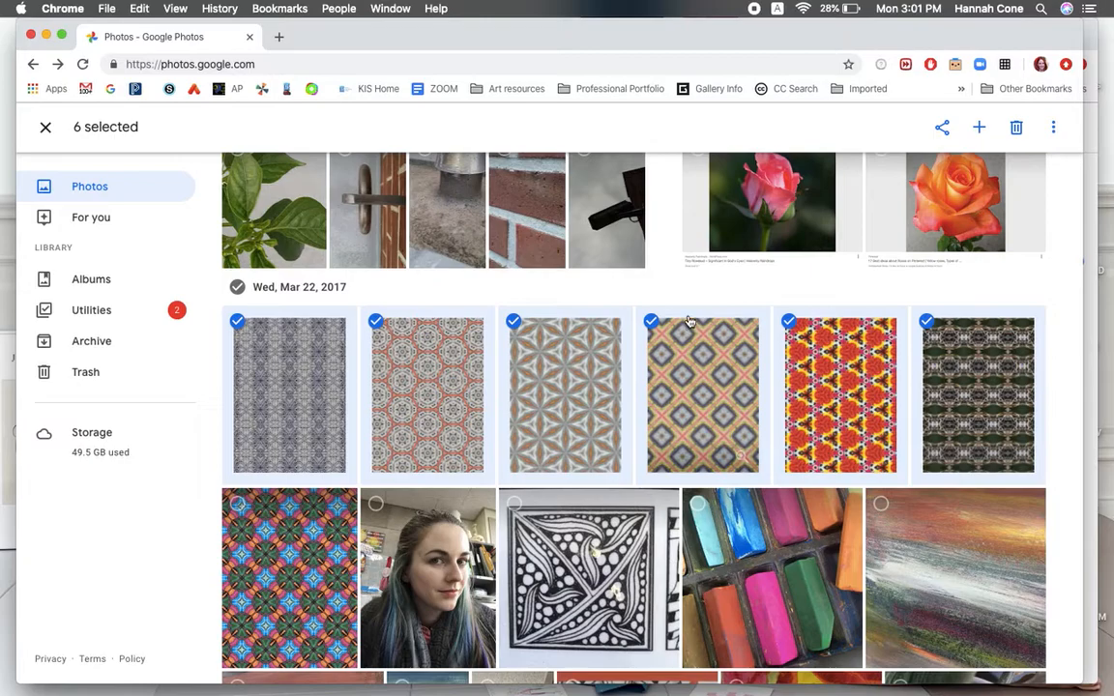
{"action": "mouse_move", "coordinate": [919, 331]}
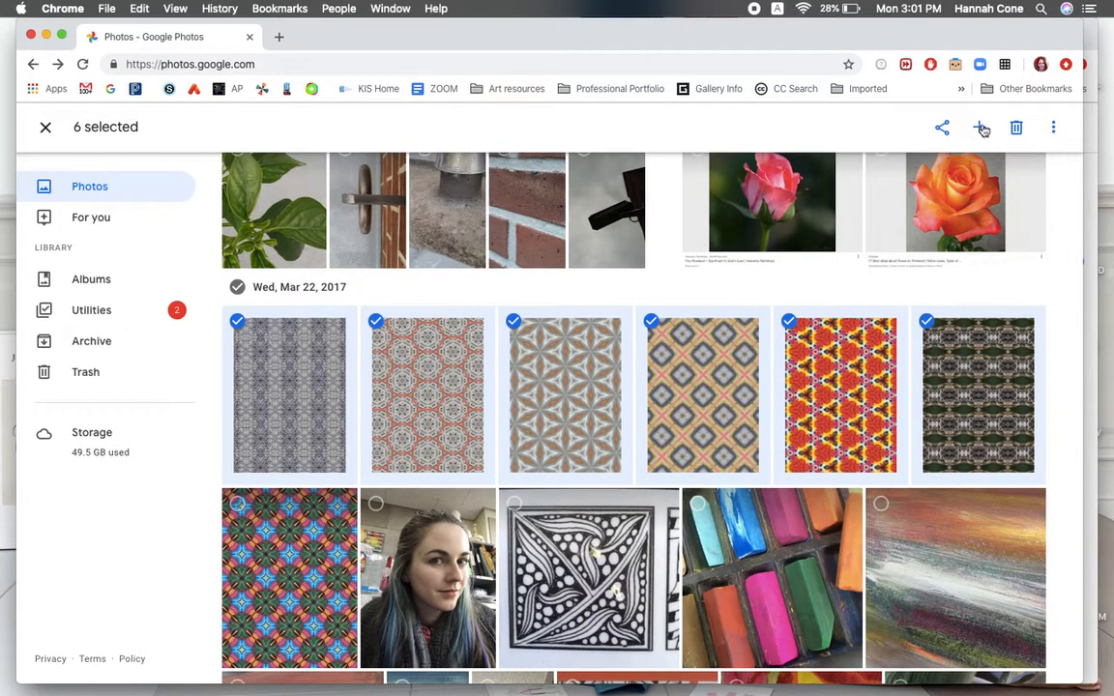
Step: Add the selected patterns to a new album titled 'Patterns'
{"action": "left_click", "coordinate": [976, 126]}
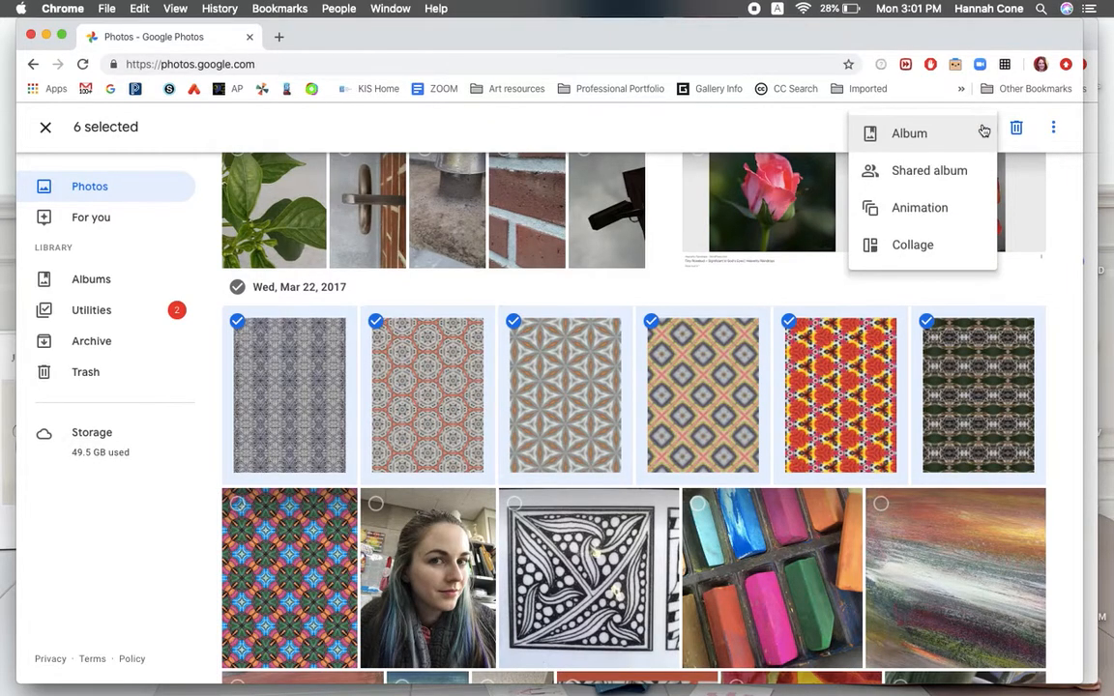
{"action": "mouse_move", "coordinate": [894, 134]}
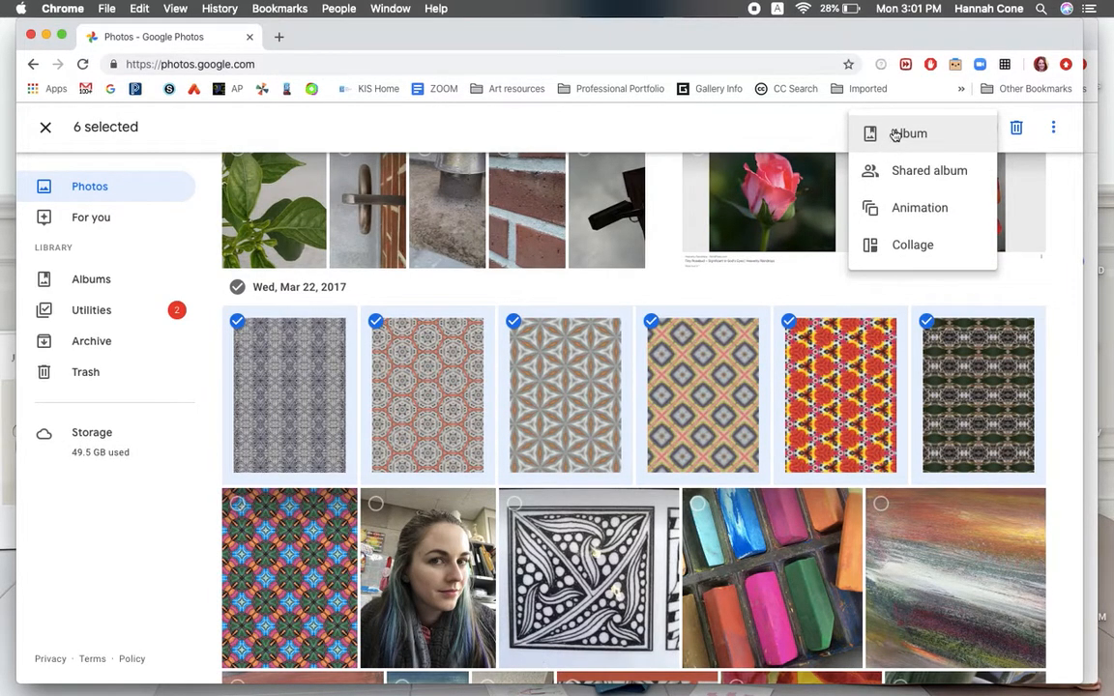
{"action": "left_click", "coordinate": [902, 134]}
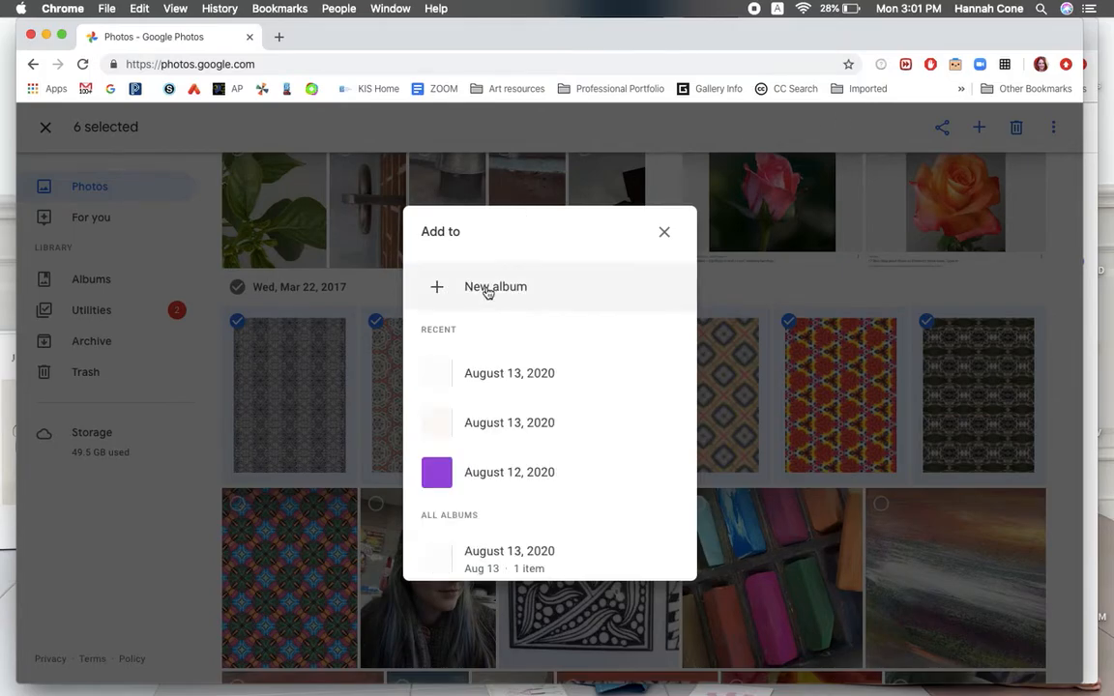
{"action": "left_click", "coordinate": [495, 287]}
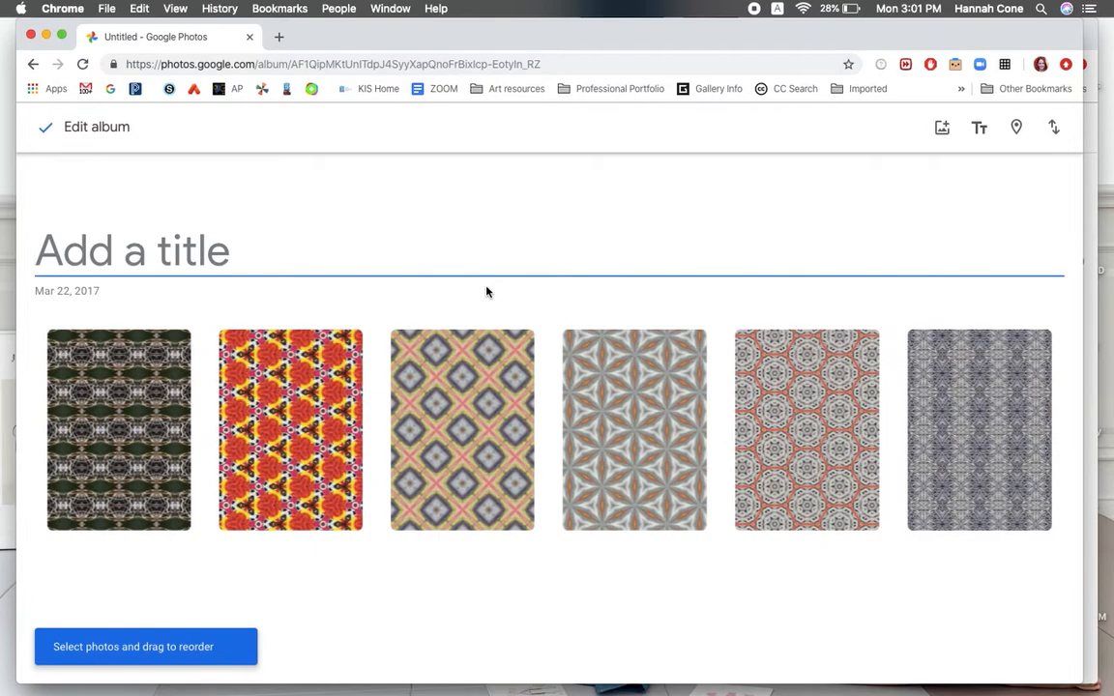
{"action": "type", "text": "Patterns"}
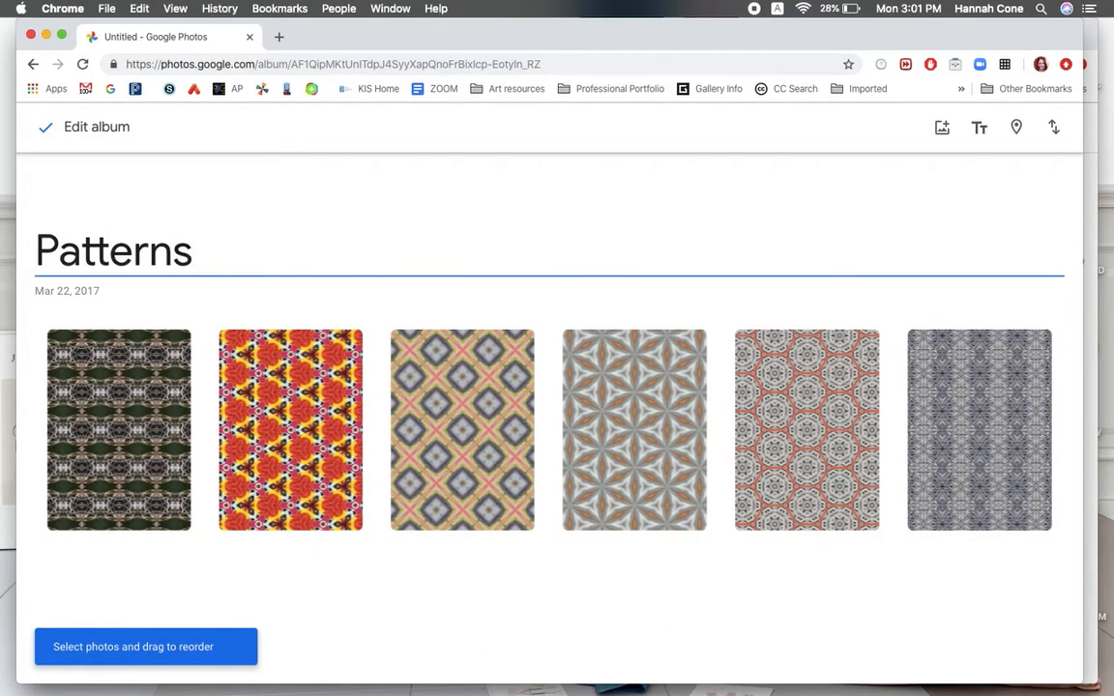
Step: Finish the Patterns album and return to the photo library
{"action": "left_click", "coordinate": [45, 127]}
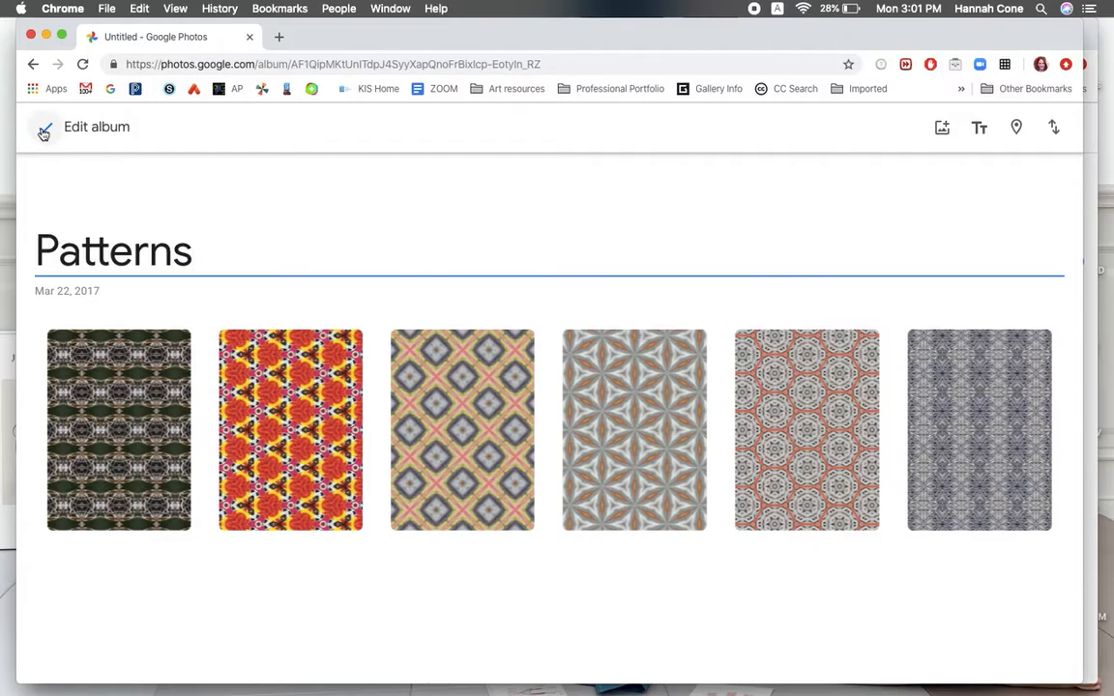
{"action": "left_click", "coordinate": [46, 128]}
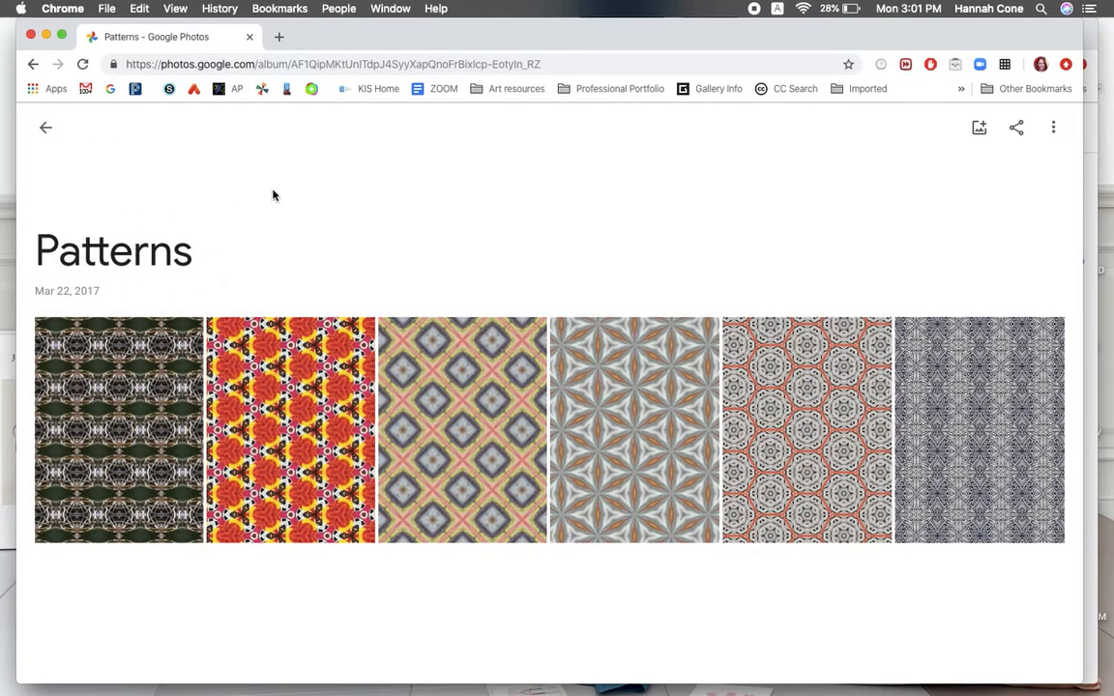
{"action": "mouse_move", "coordinate": [45, 130]}
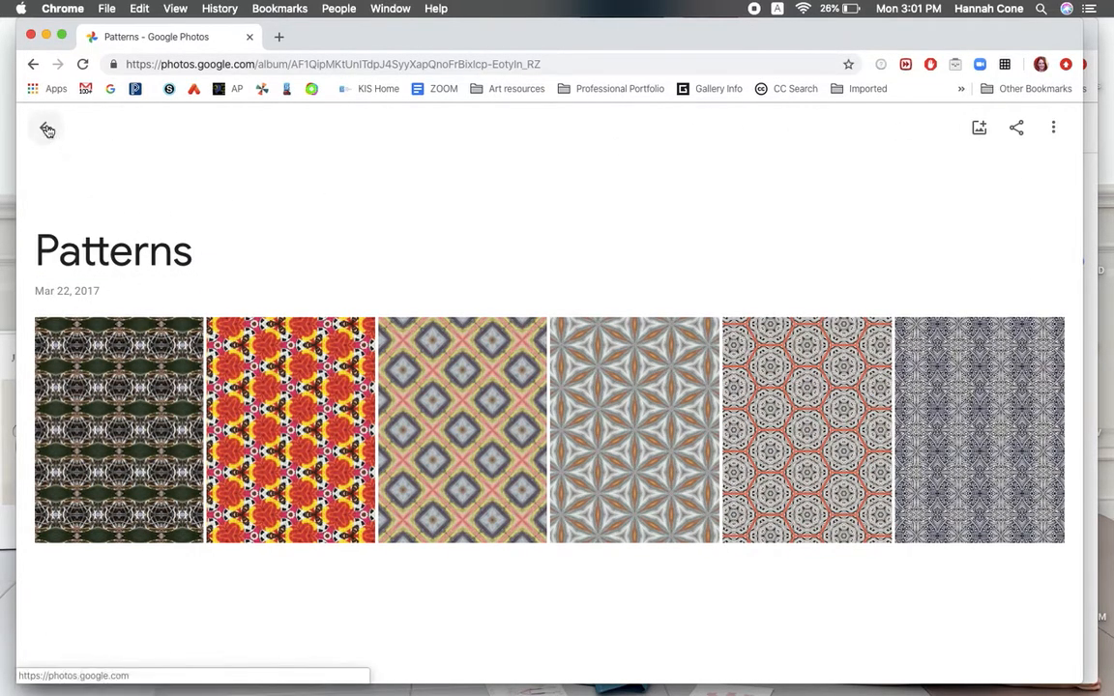
{"action": "left_click", "coordinate": [46, 130]}
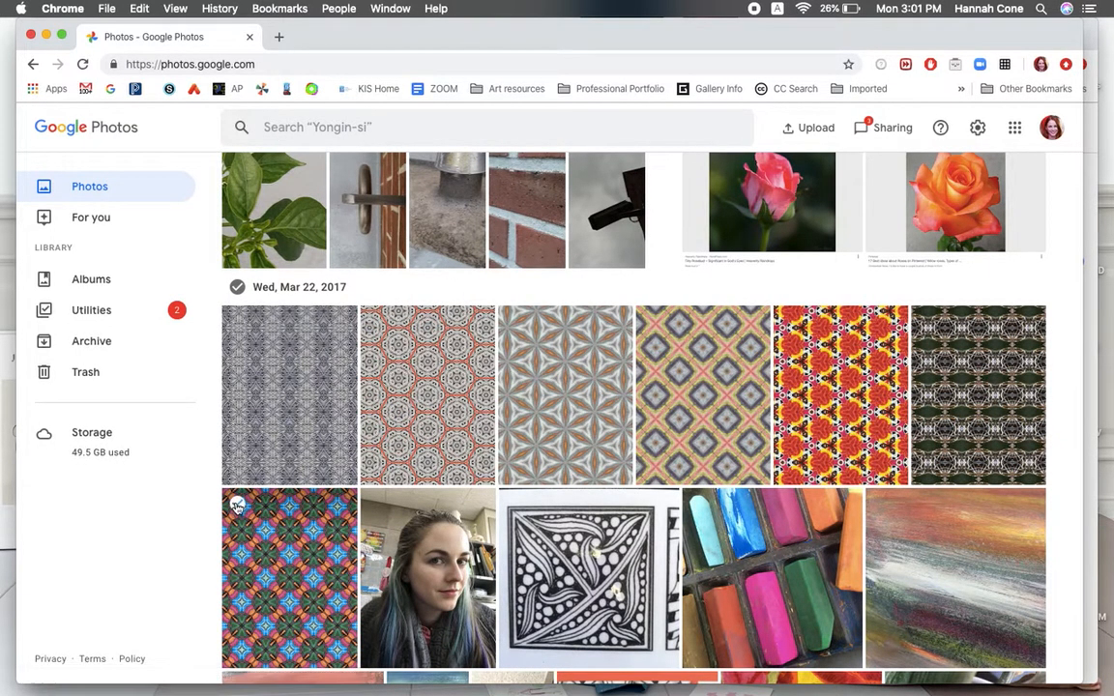
Step: Add the blue and red kaleidoscope image to the Patterns album, then clear the selection
{"action": "left_click", "coordinate": [237, 502]}
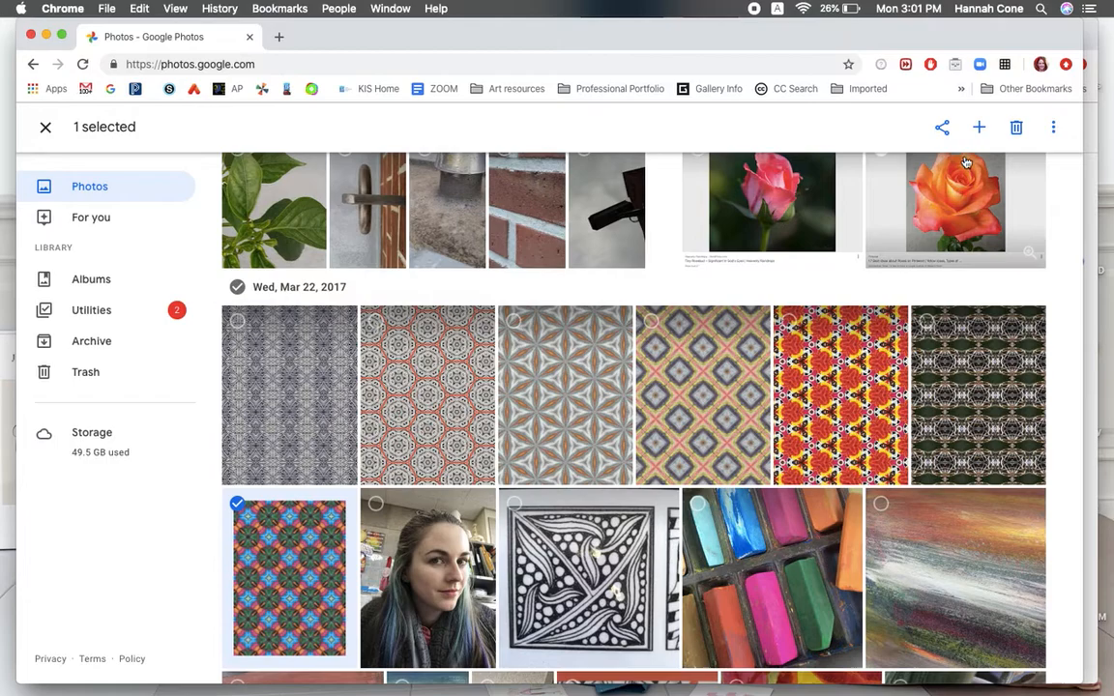
{"action": "left_click", "coordinate": [975, 127]}
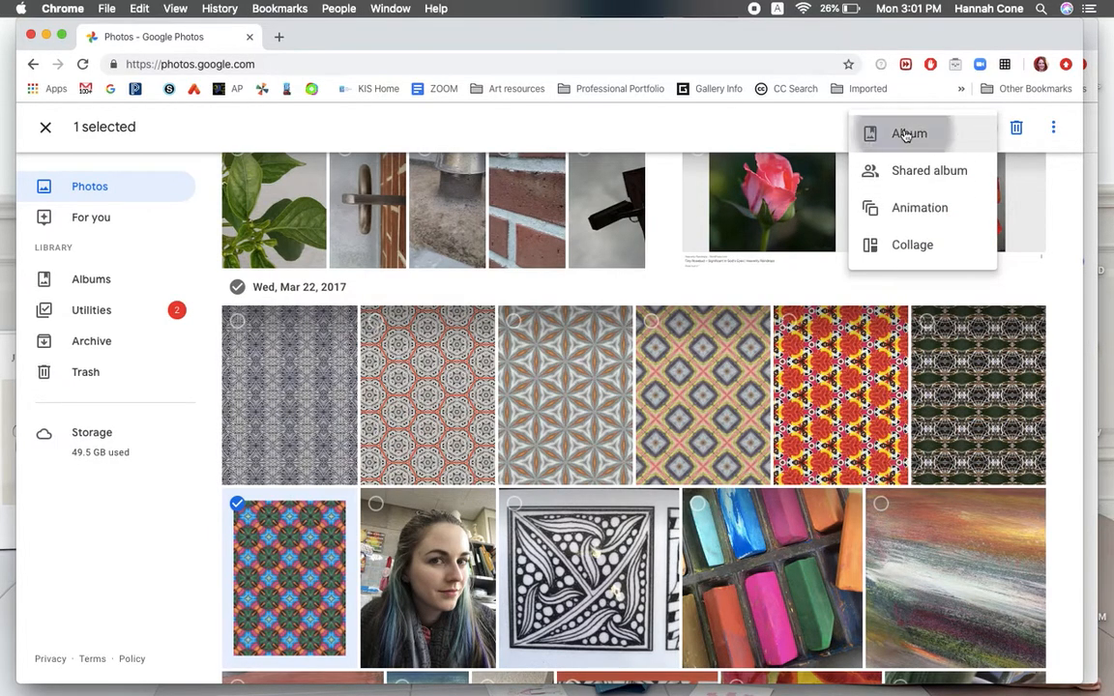
{"action": "left_click", "coordinate": [912, 134]}
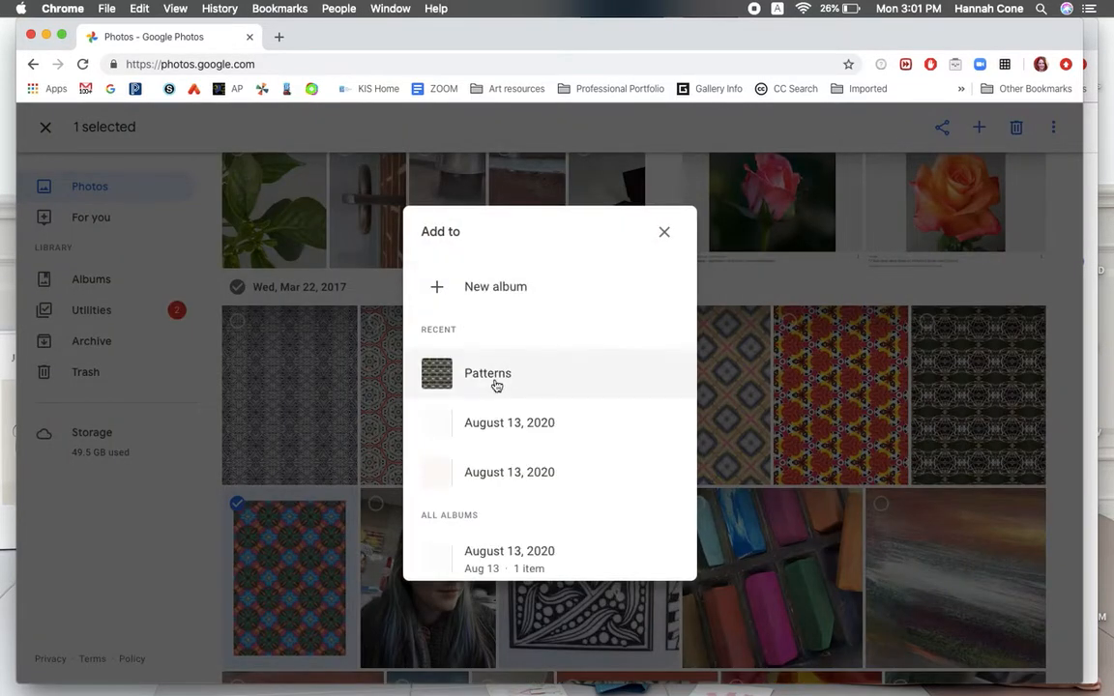
{"action": "left_click", "coordinate": [488, 373]}
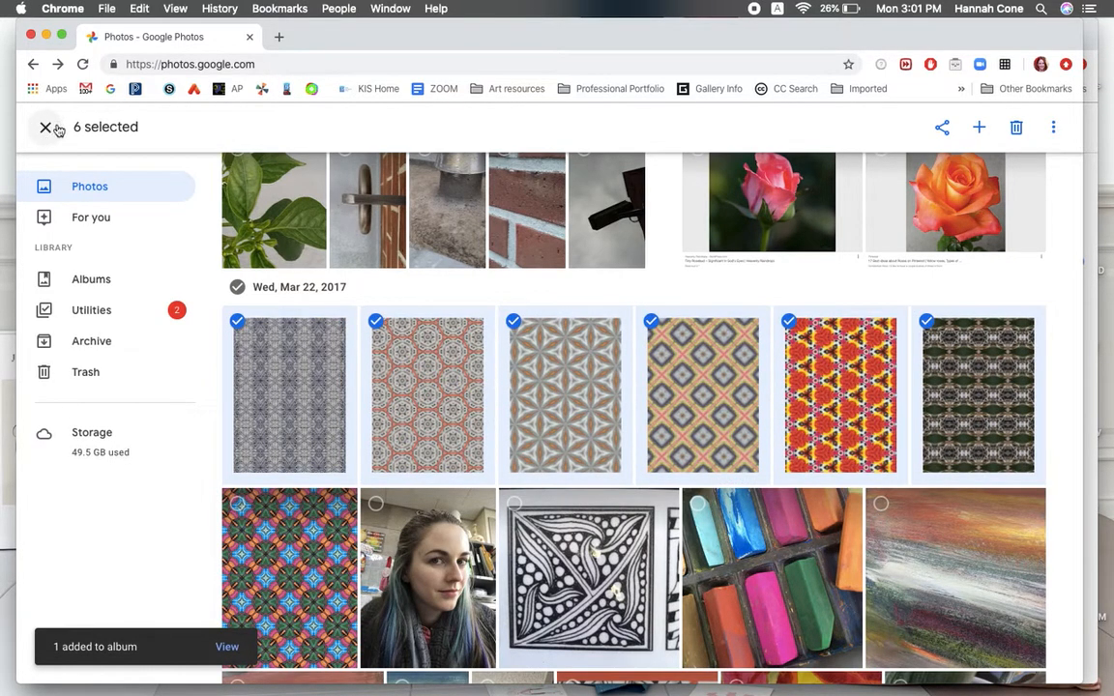
{"action": "left_click", "coordinate": [45, 126]}
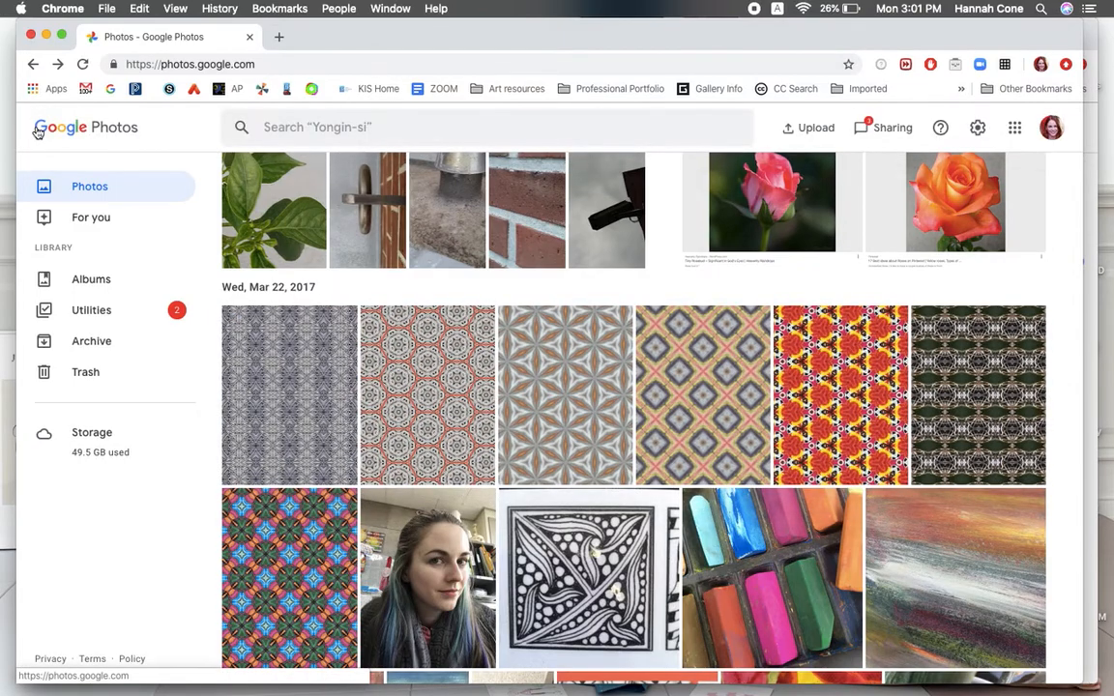
{"action": "mouse_move", "coordinate": [423, 184]}
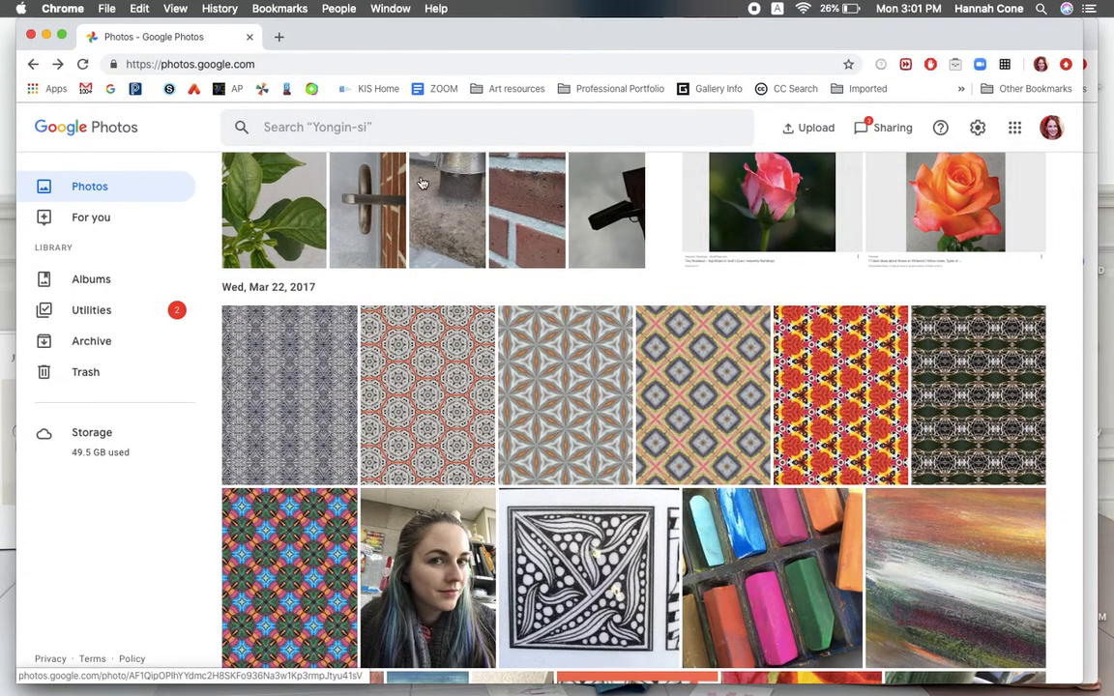
Step: Open the Patterns album from the Albums list, showing seven Mar 22, 2017 images
{"action": "left_click", "coordinate": [91, 279]}
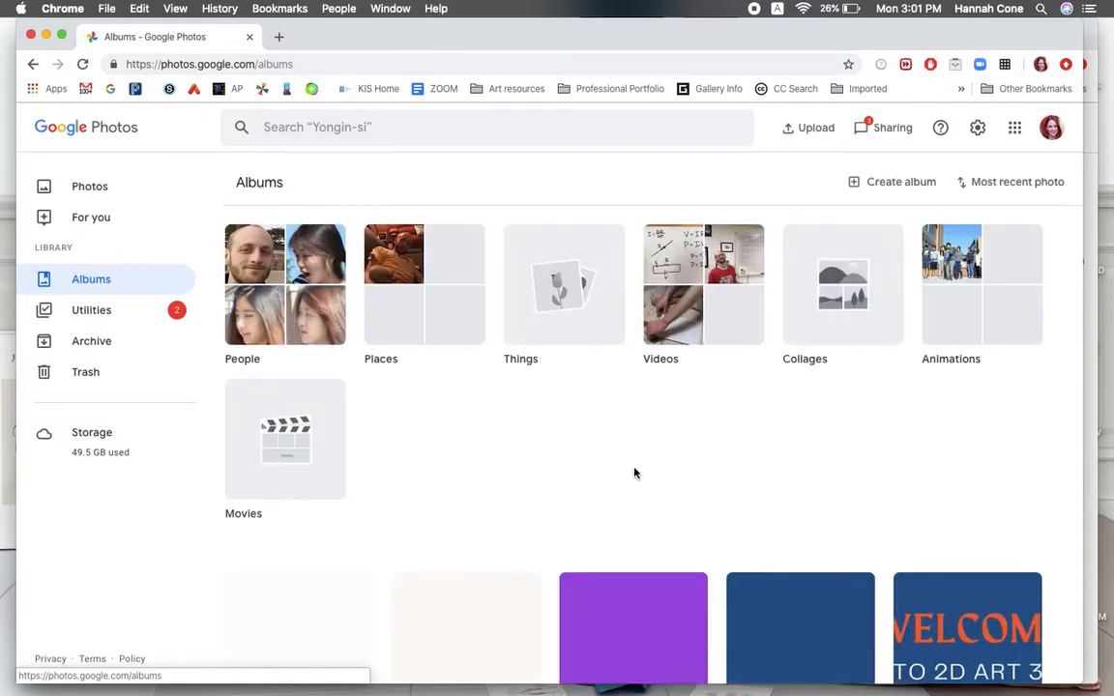
{"action": "scroll", "scroll_direction": "down", "scroll_amount": 3}
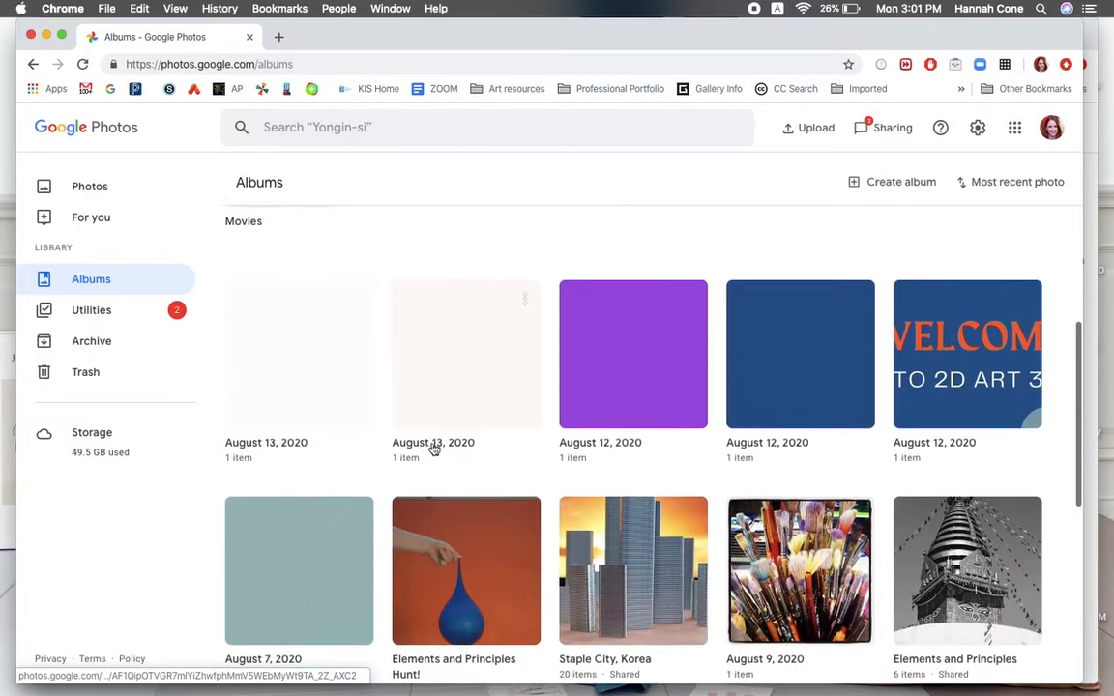
{"action": "scroll", "scroll_direction": "down", "scroll_amount": 3}
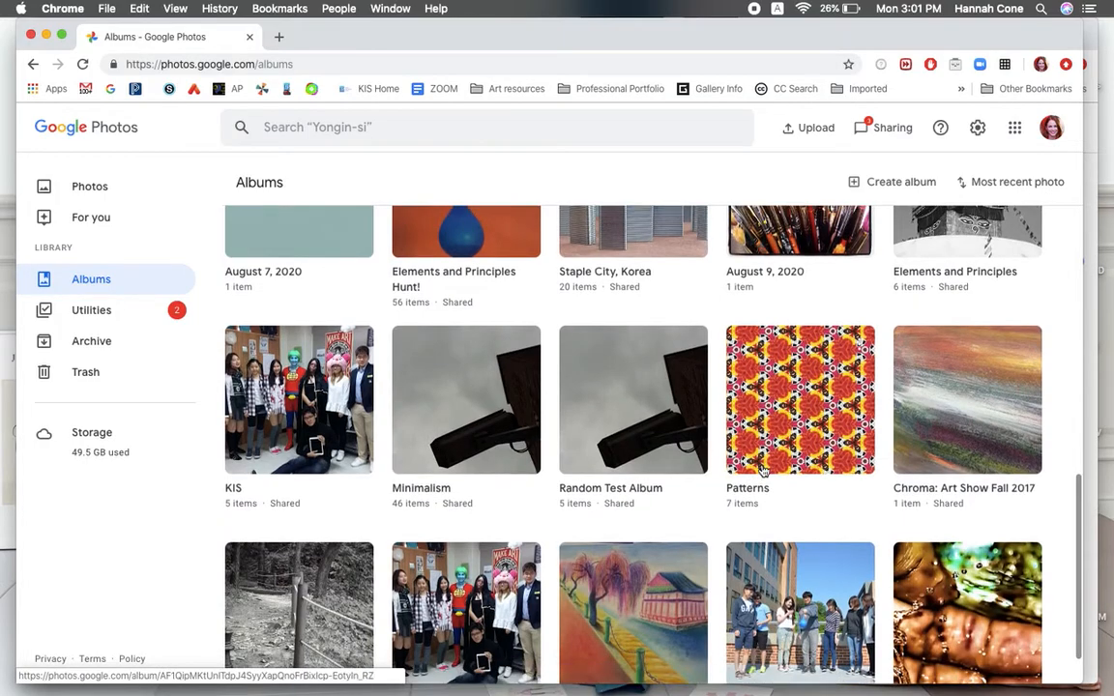
{"action": "left_click", "coordinate": [800, 399]}
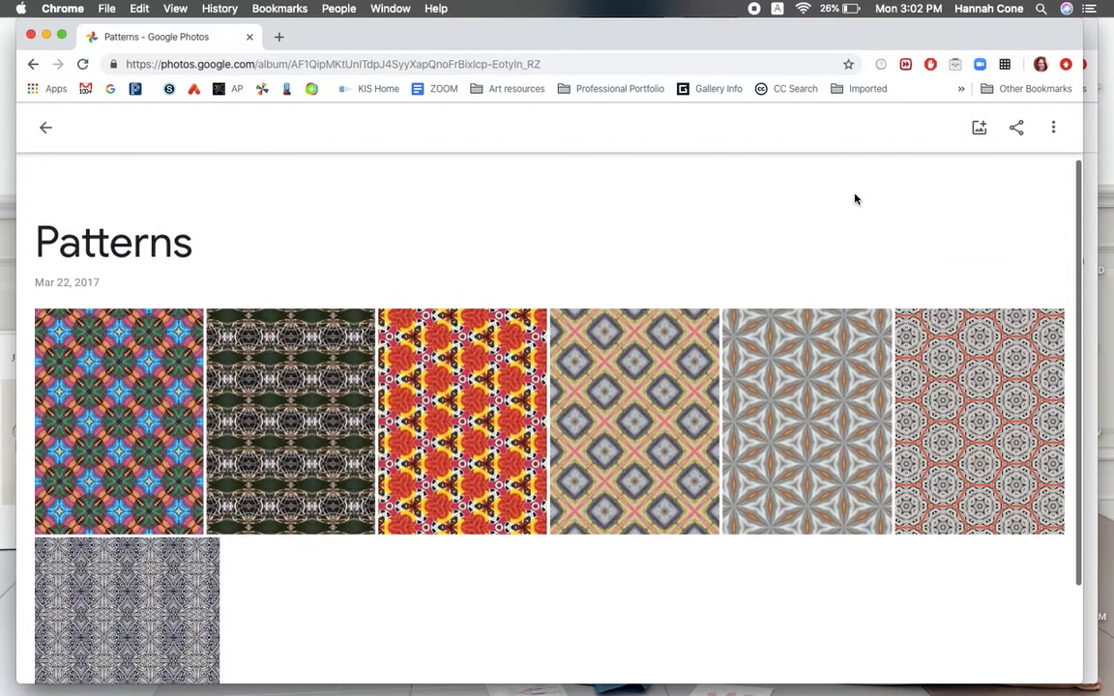
{"action": "mouse_move", "coordinate": [341, 50]}
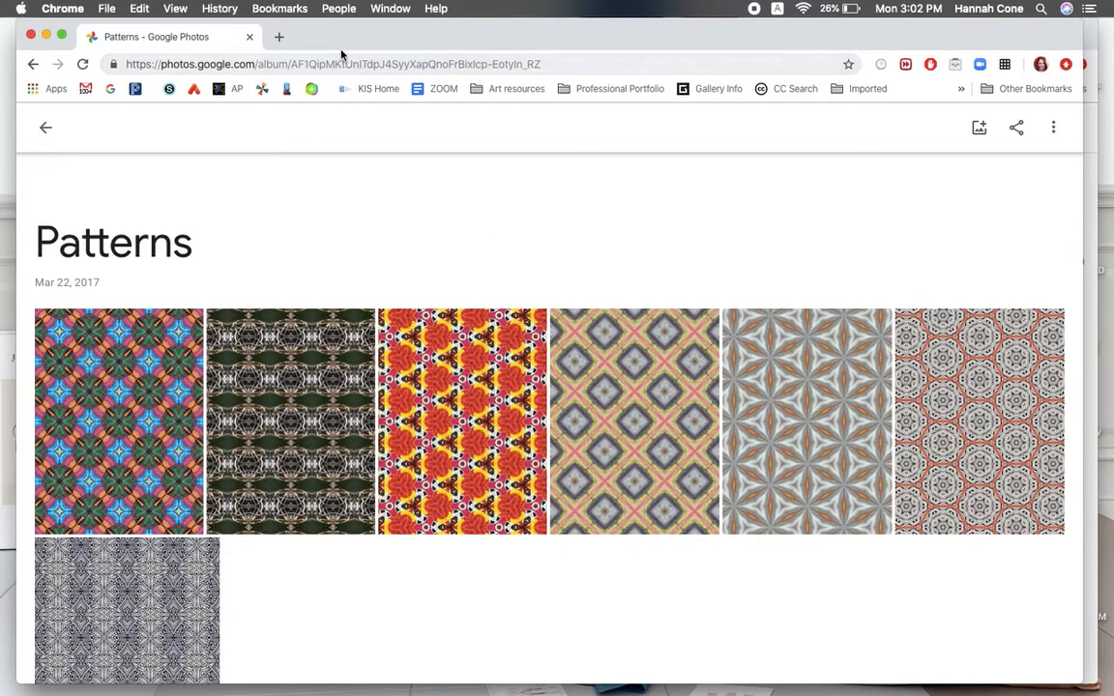
{"action": "mouse_move", "coordinate": [390, 64]}
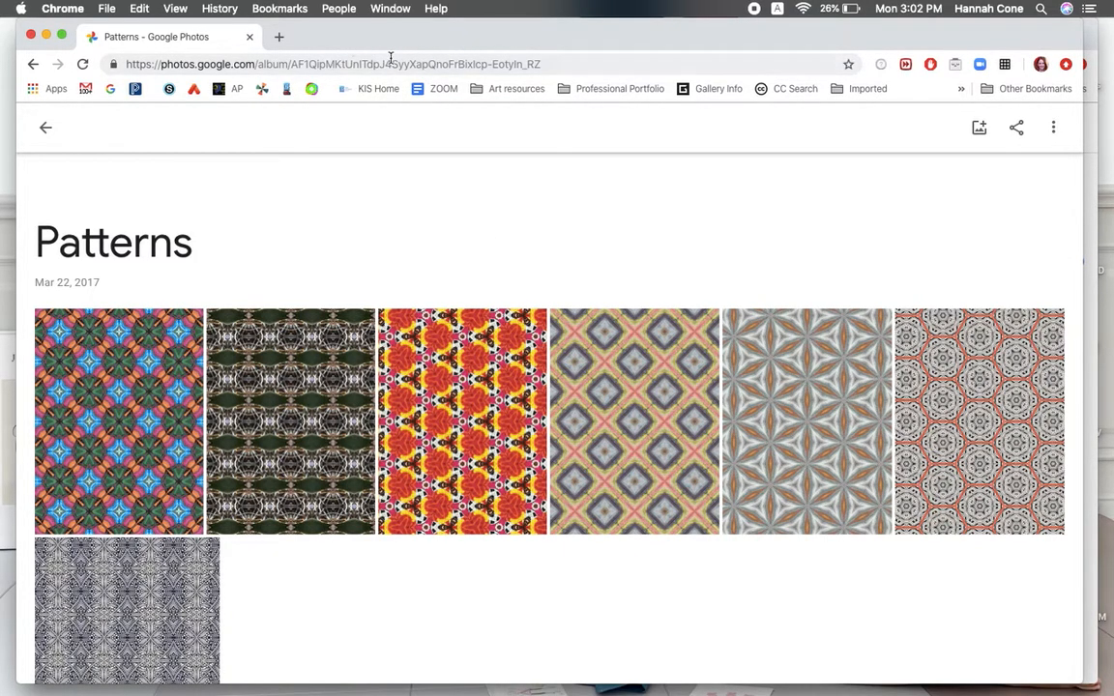
{"action": "mouse_move", "coordinate": [1016, 133]}
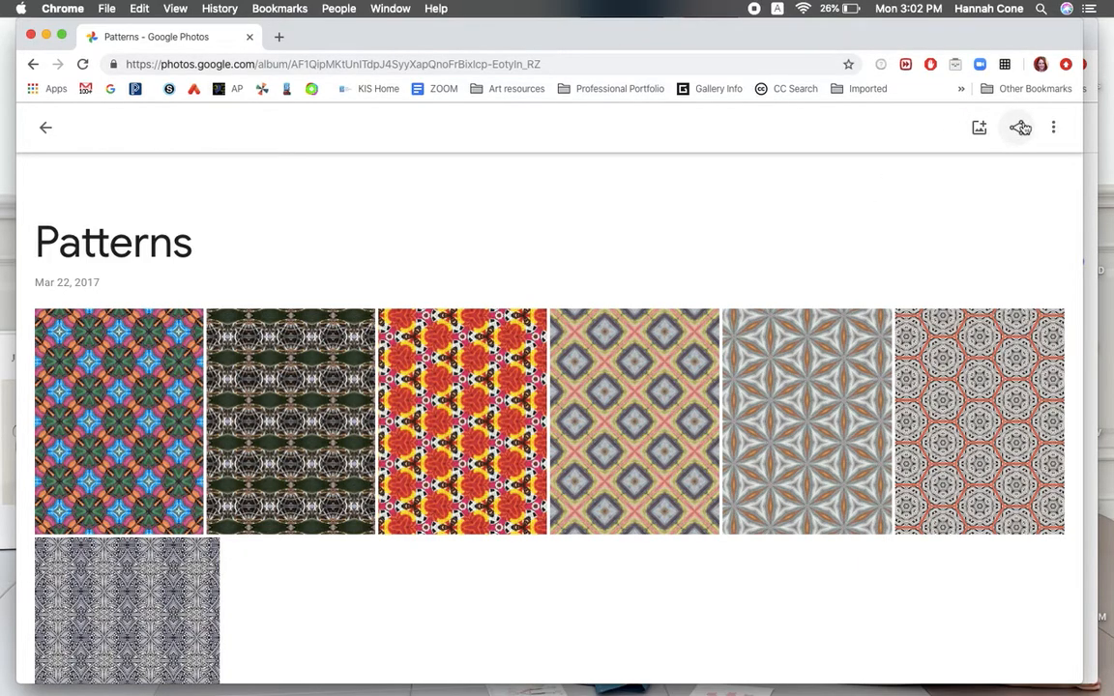
Step: Share the Patterns album through Create link to generate its photos.app.goo.gl URL
{"action": "left_click", "coordinate": [1017, 127]}
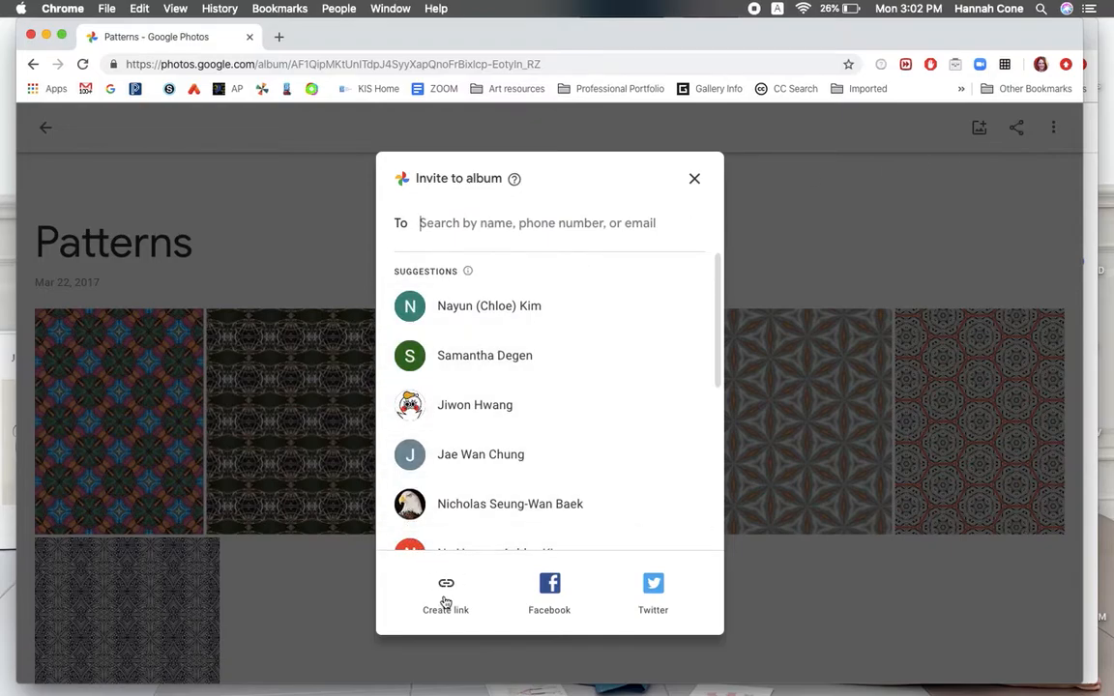
{"action": "left_click", "coordinate": [445, 590]}
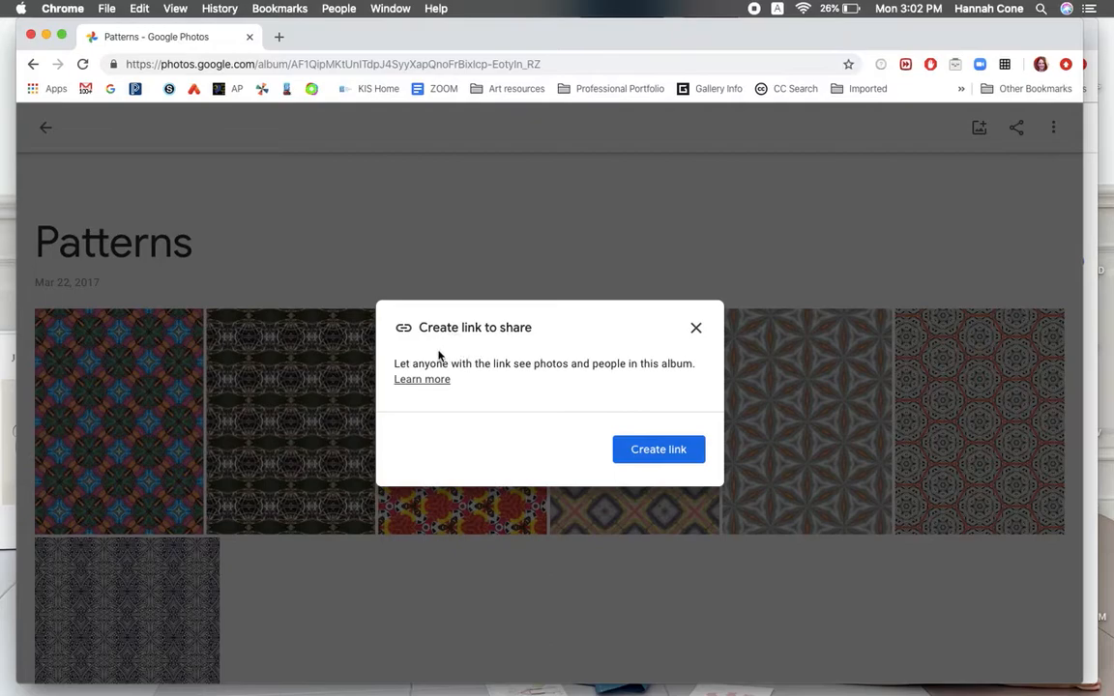
{"action": "mouse_move", "coordinate": [667, 465]}
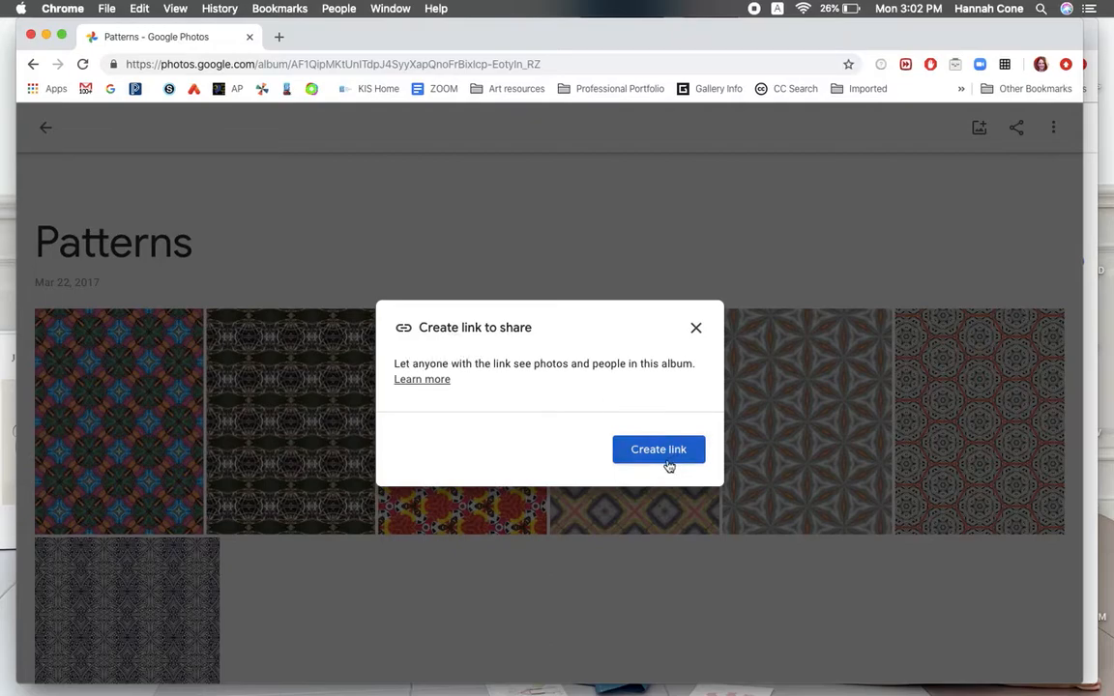
{"action": "left_click", "coordinate": [658, 448]}
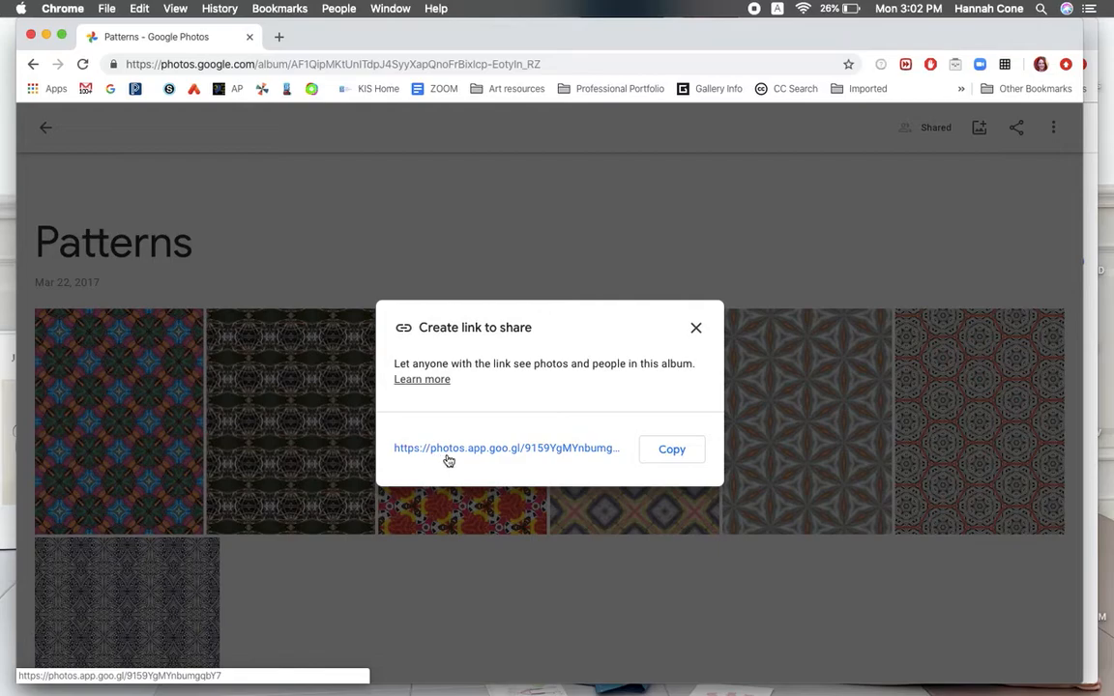
{"action": "mouse_move", "coordinate": [500, 460]}
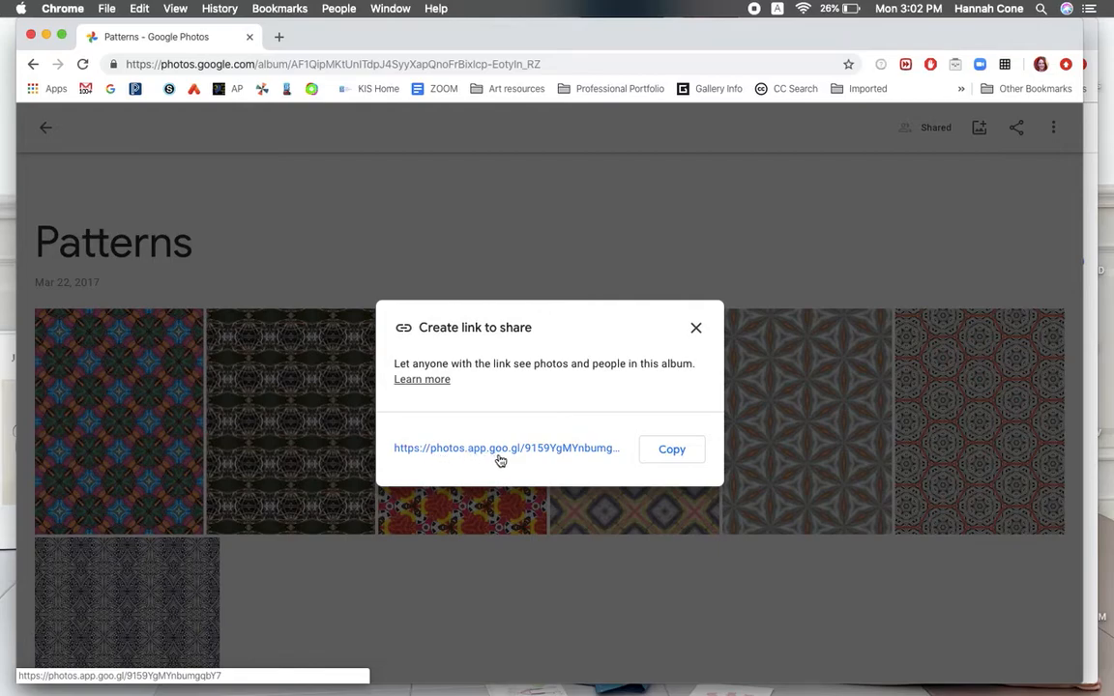
{"action": "mouse_move", "coordinate": [512, 459]}
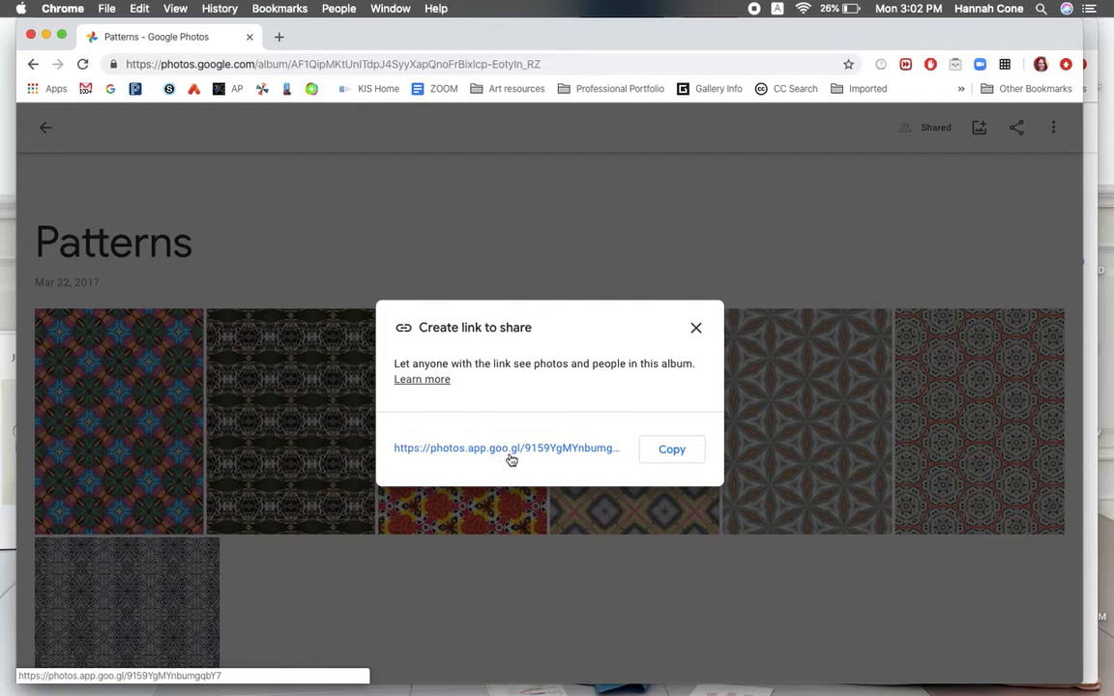
{"action": "mouse_move", "coordinate": [574, 423]}
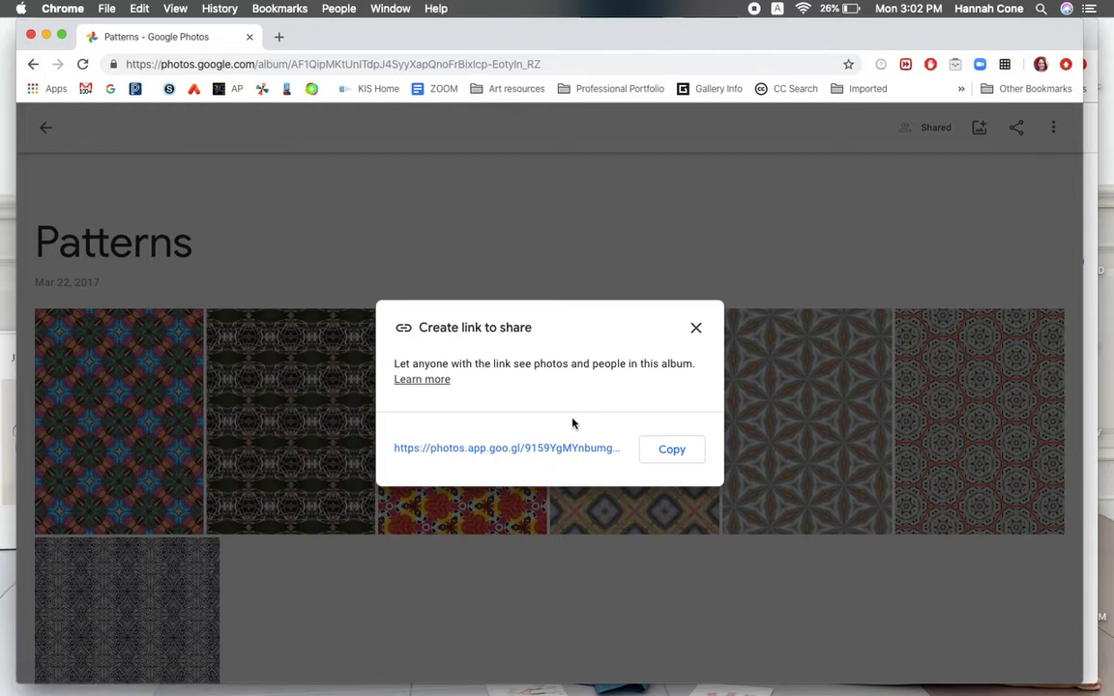
Step: Close the Create link to share dialog to view the shared Patterns album
{"action": "left_click", "coordinate": [672, 448]}
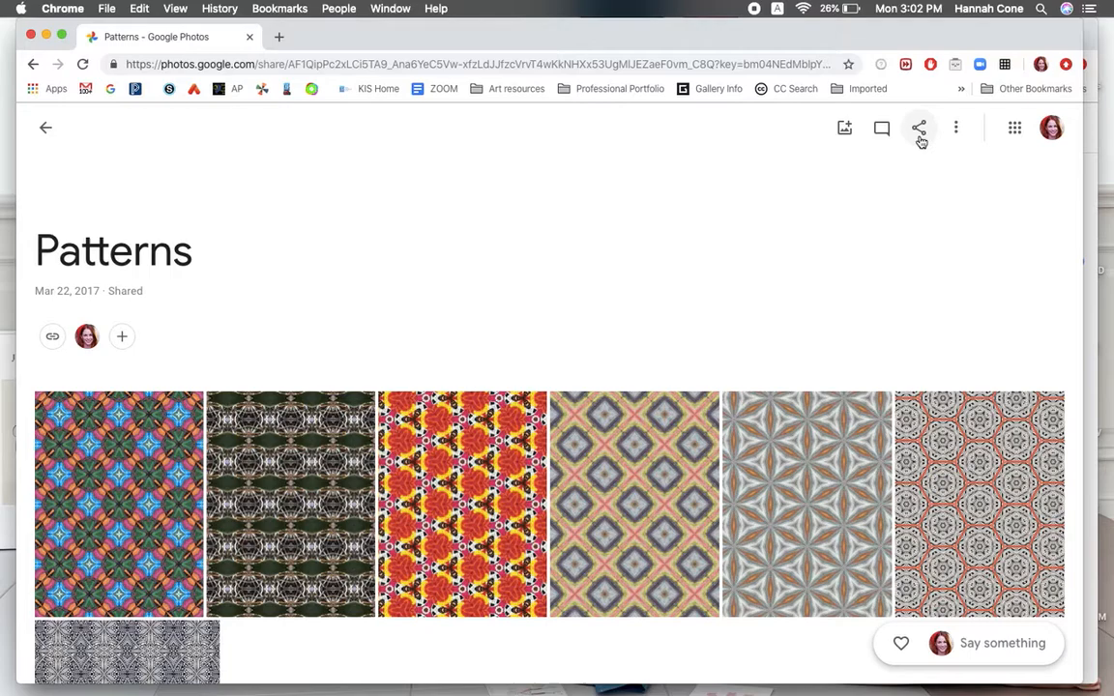
{"action": "mouse_move", "coordinate": [920, 131]}
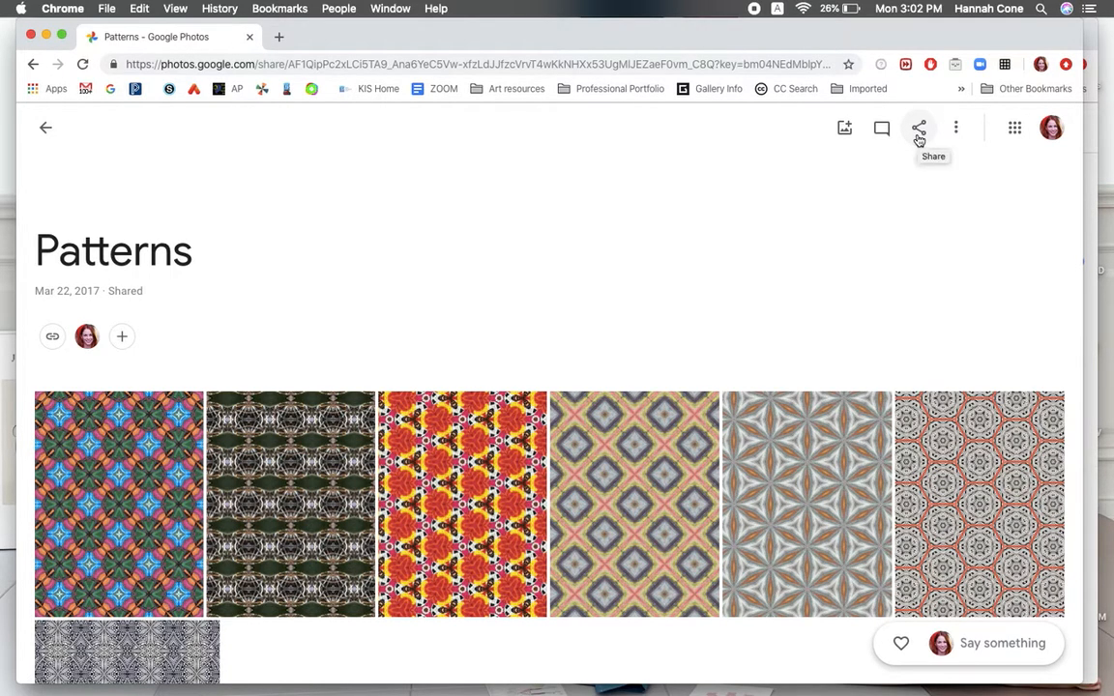